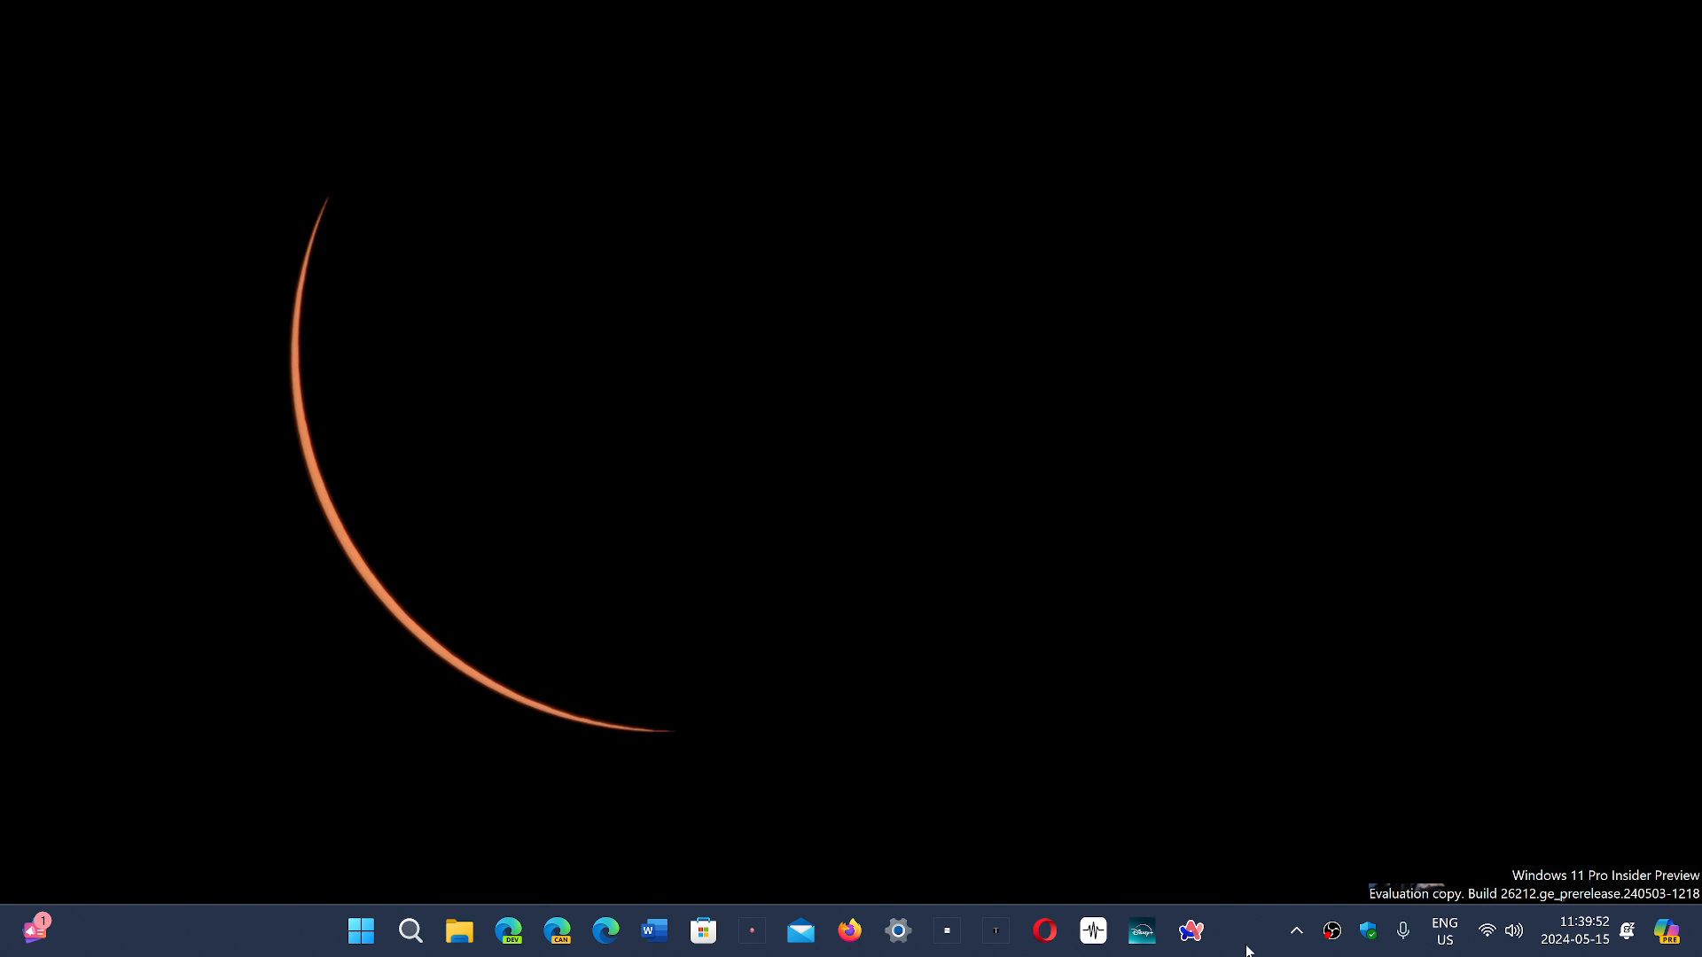
pyautogui.moveTo(566, 778)
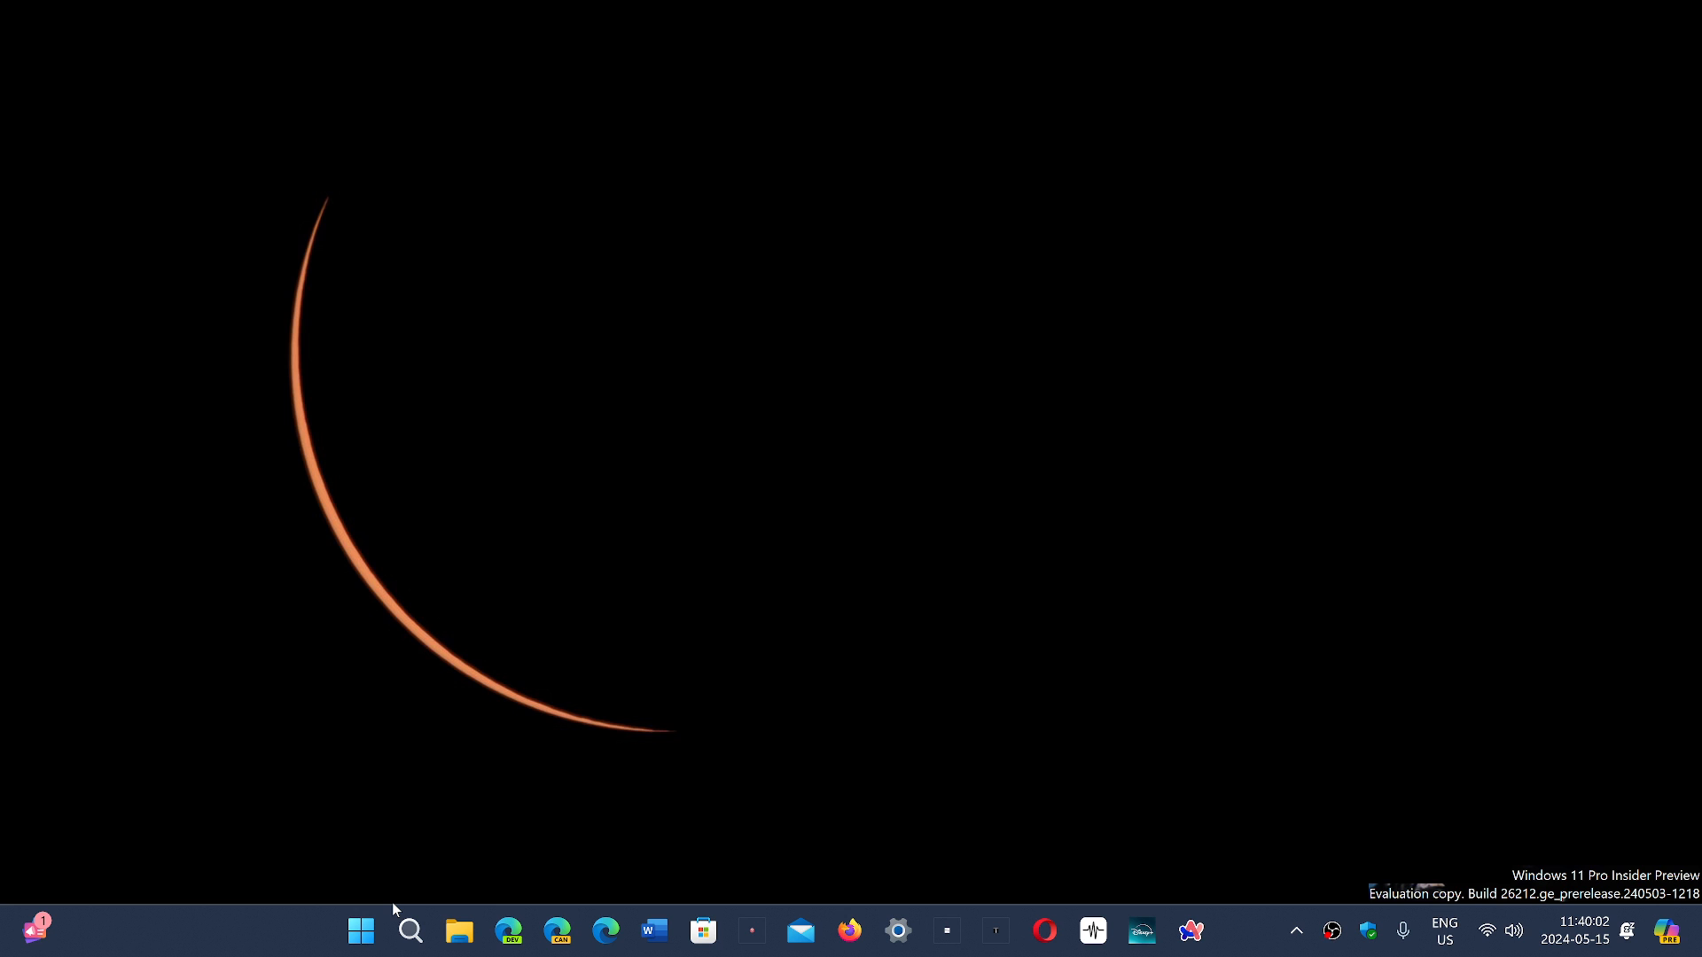
pyautogui.moveTo(452, 771)
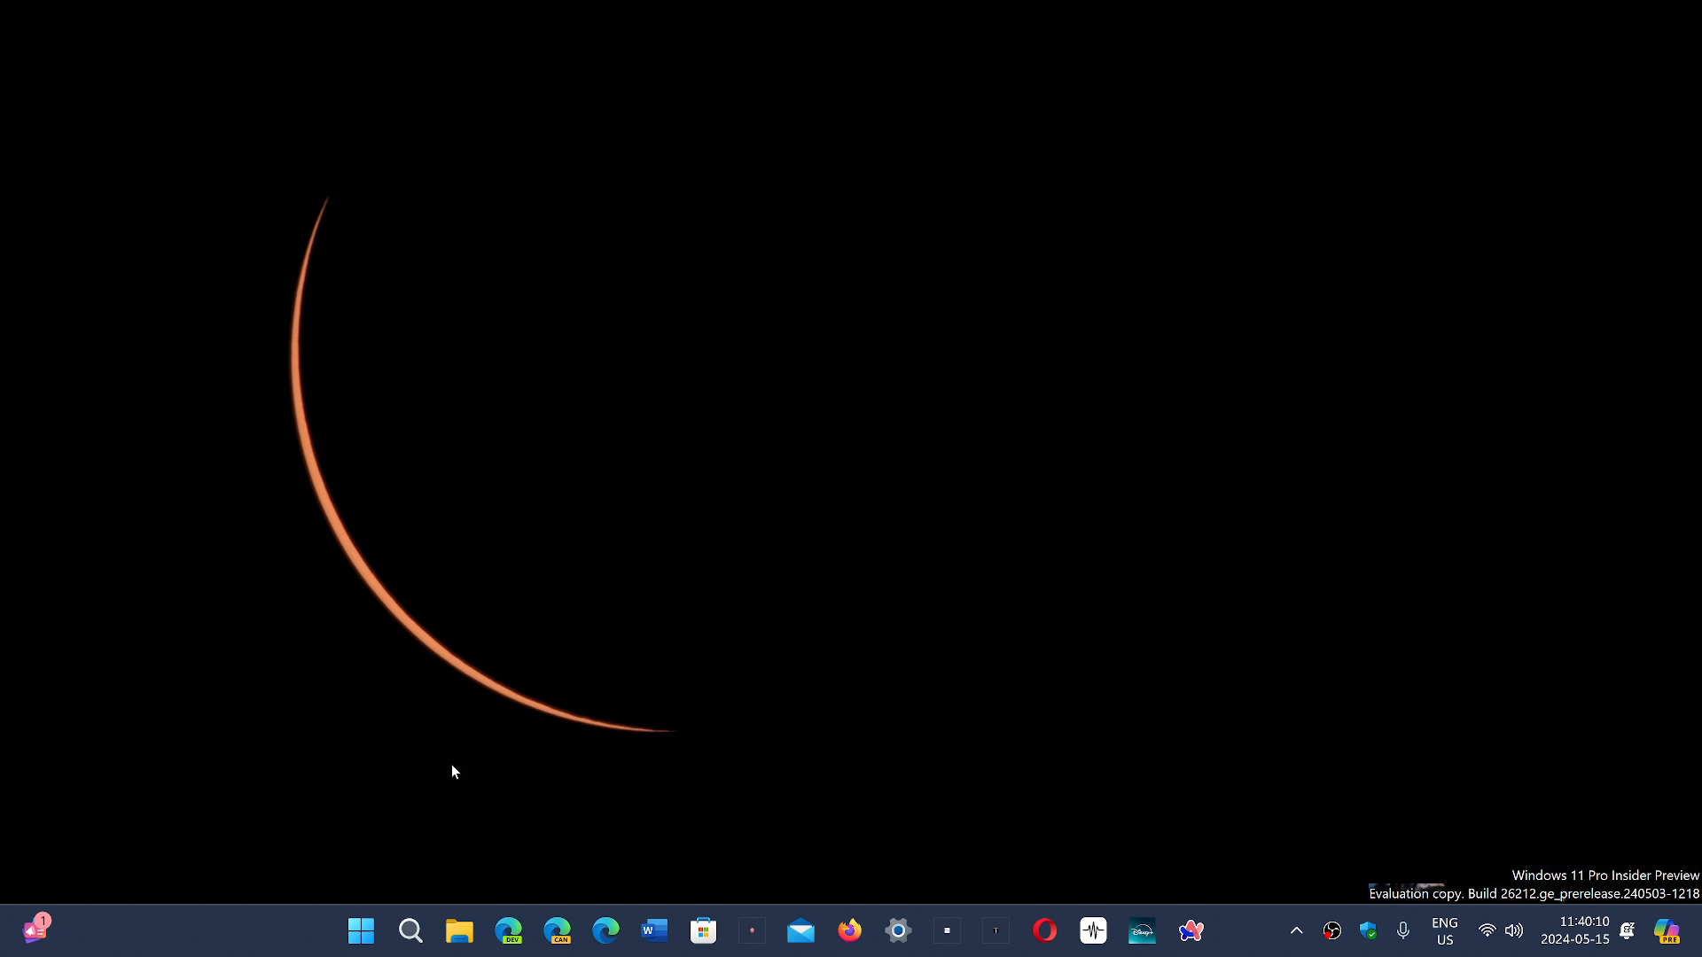
pyautogui.moveTo(500, 771)
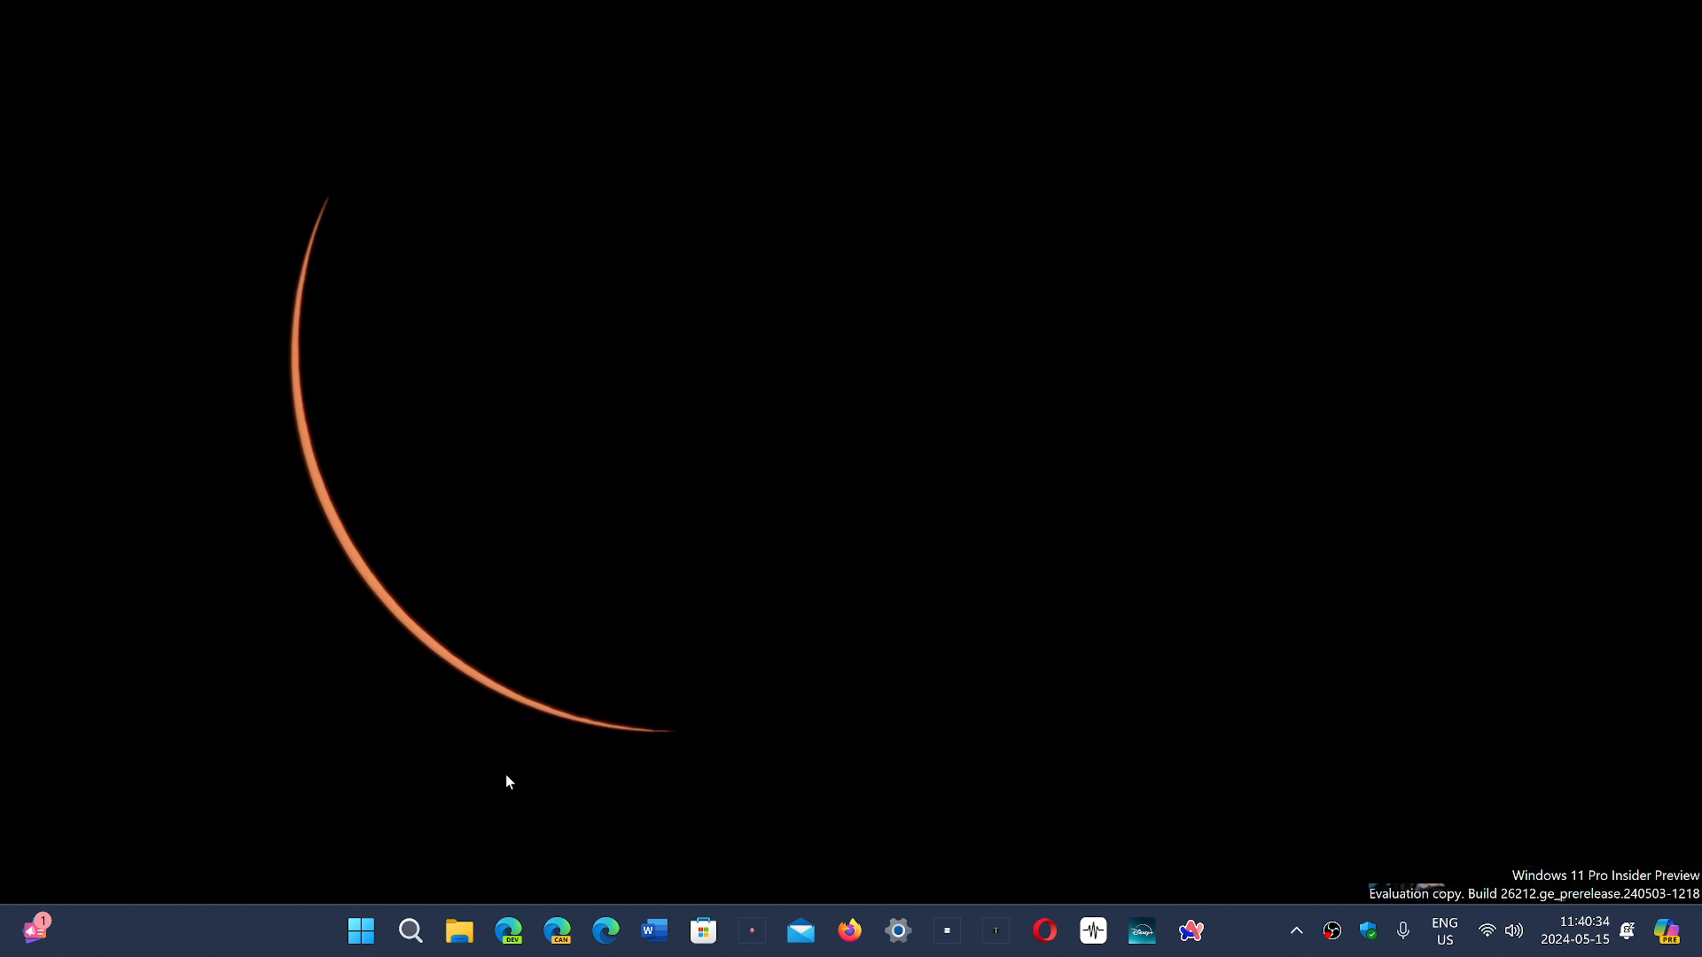
pyautogui.moveTo(495, 796)
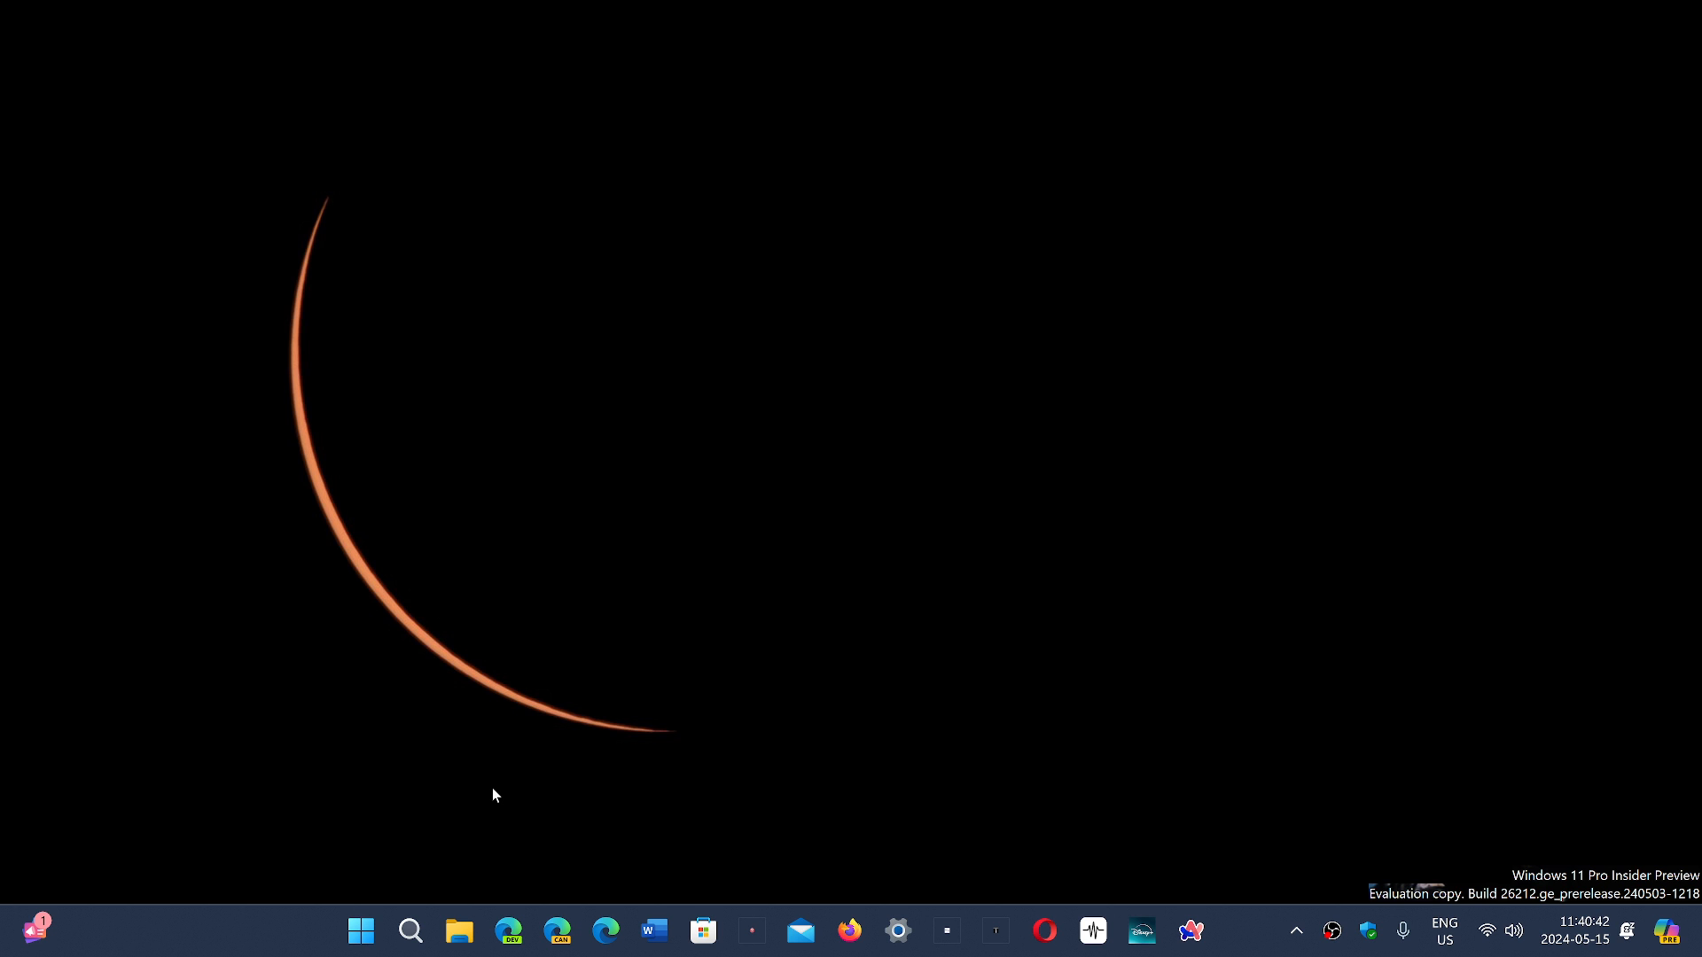
pyautogui.moveTo(475, 831)
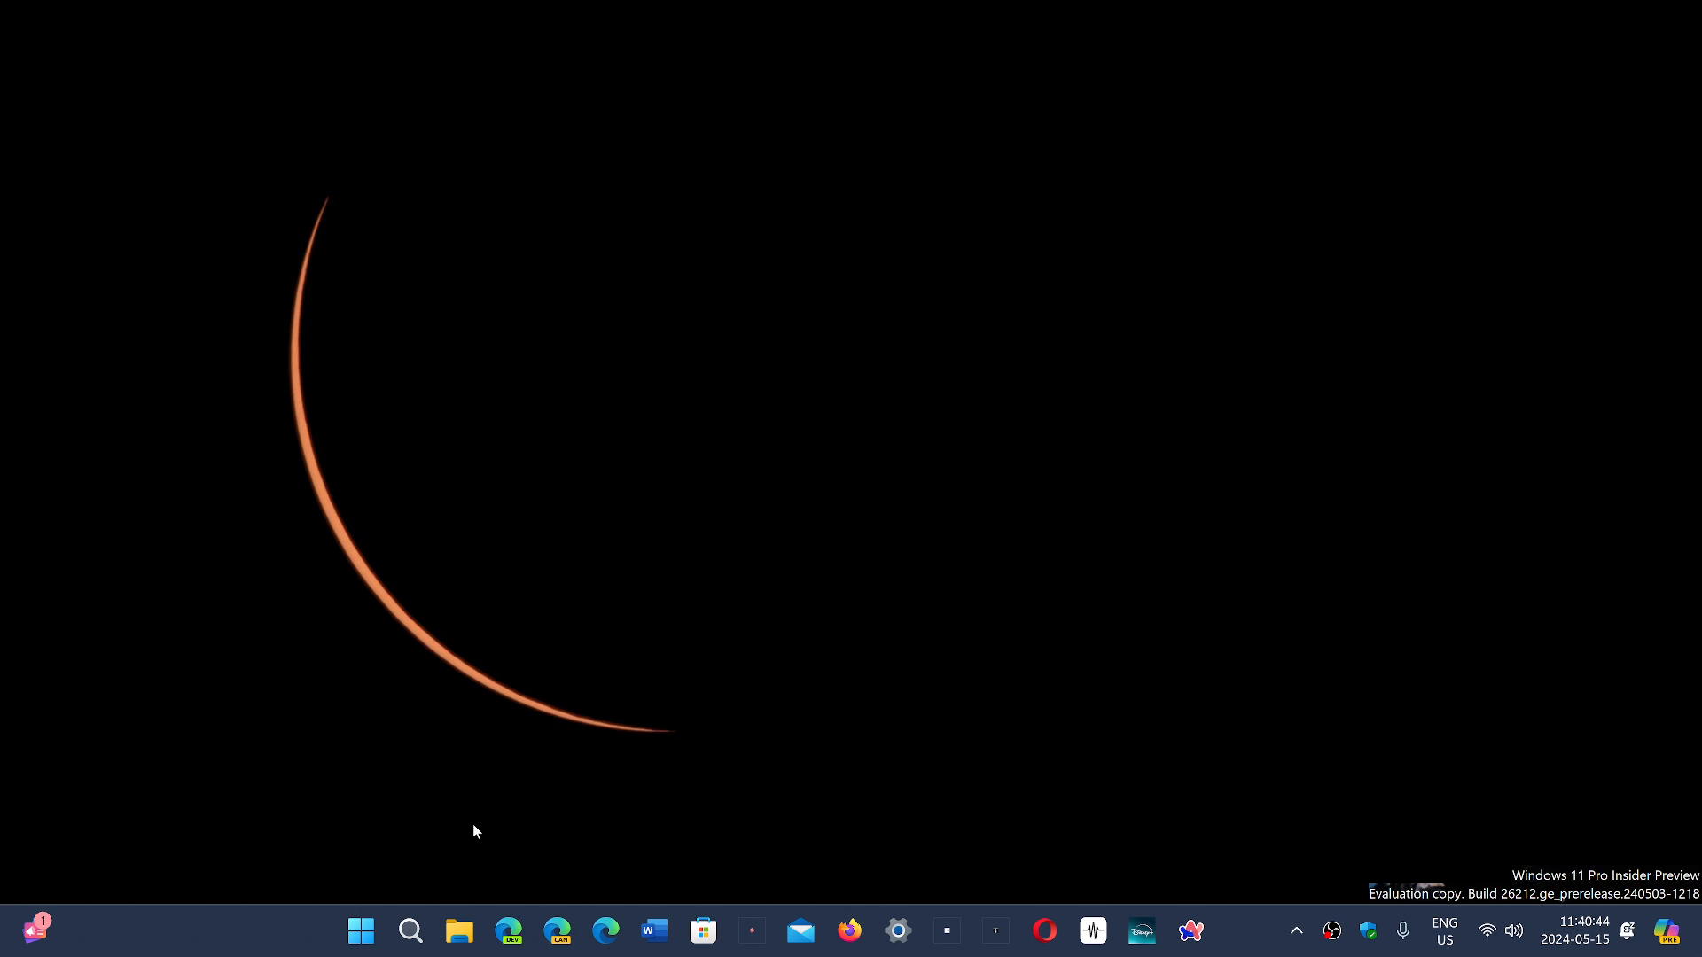
# Reach the Windows Update page from the taskbar Settings icon, showing two available updates.
pyautogui.click(360, 931)
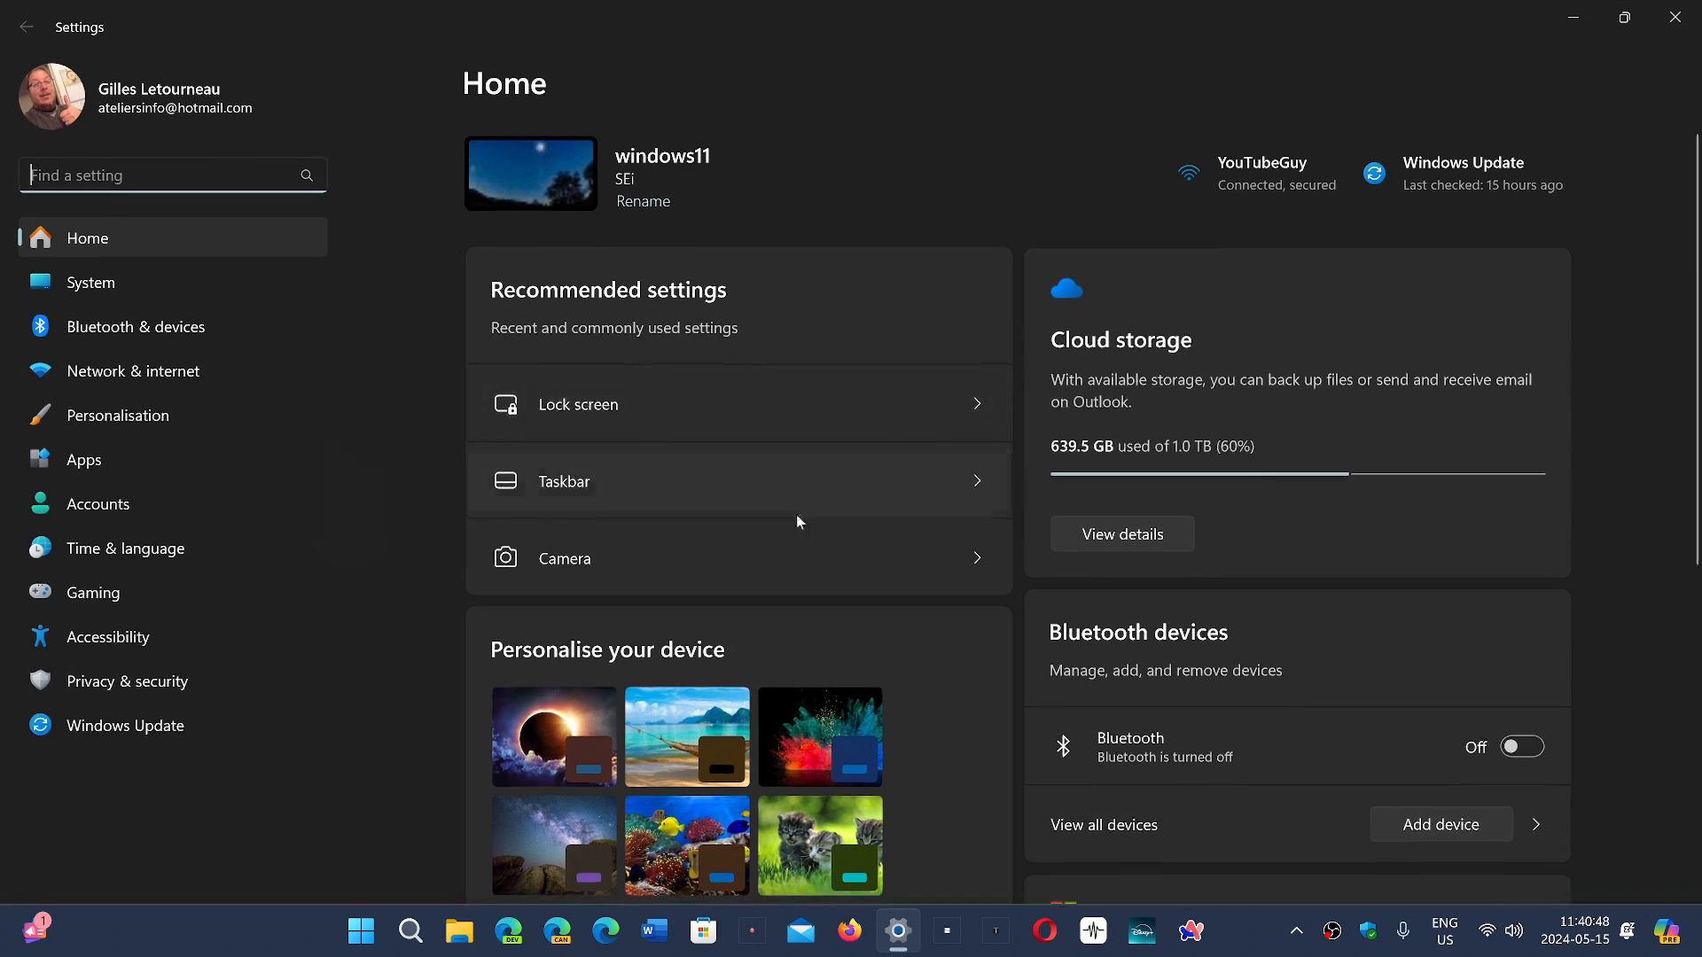
pyautogui.click(125, 725)
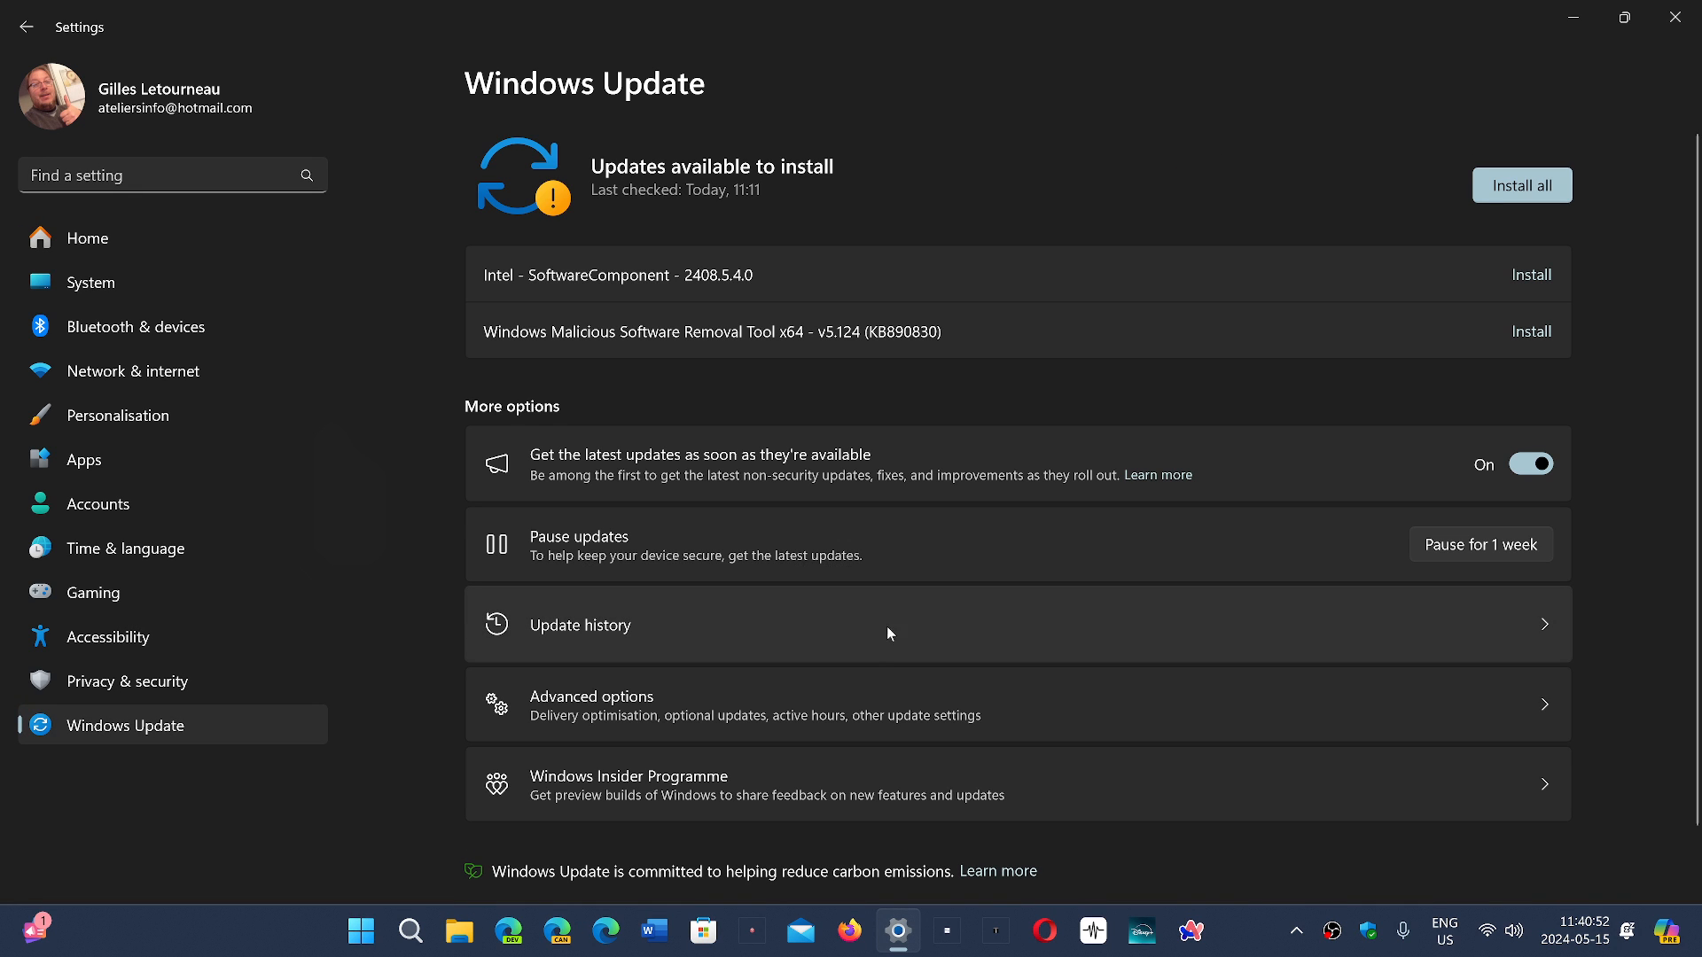
# Show Update history scrolled to the Quality Updates list with .NET Framework cumulative updates.
pyautogui.click(577, 624)
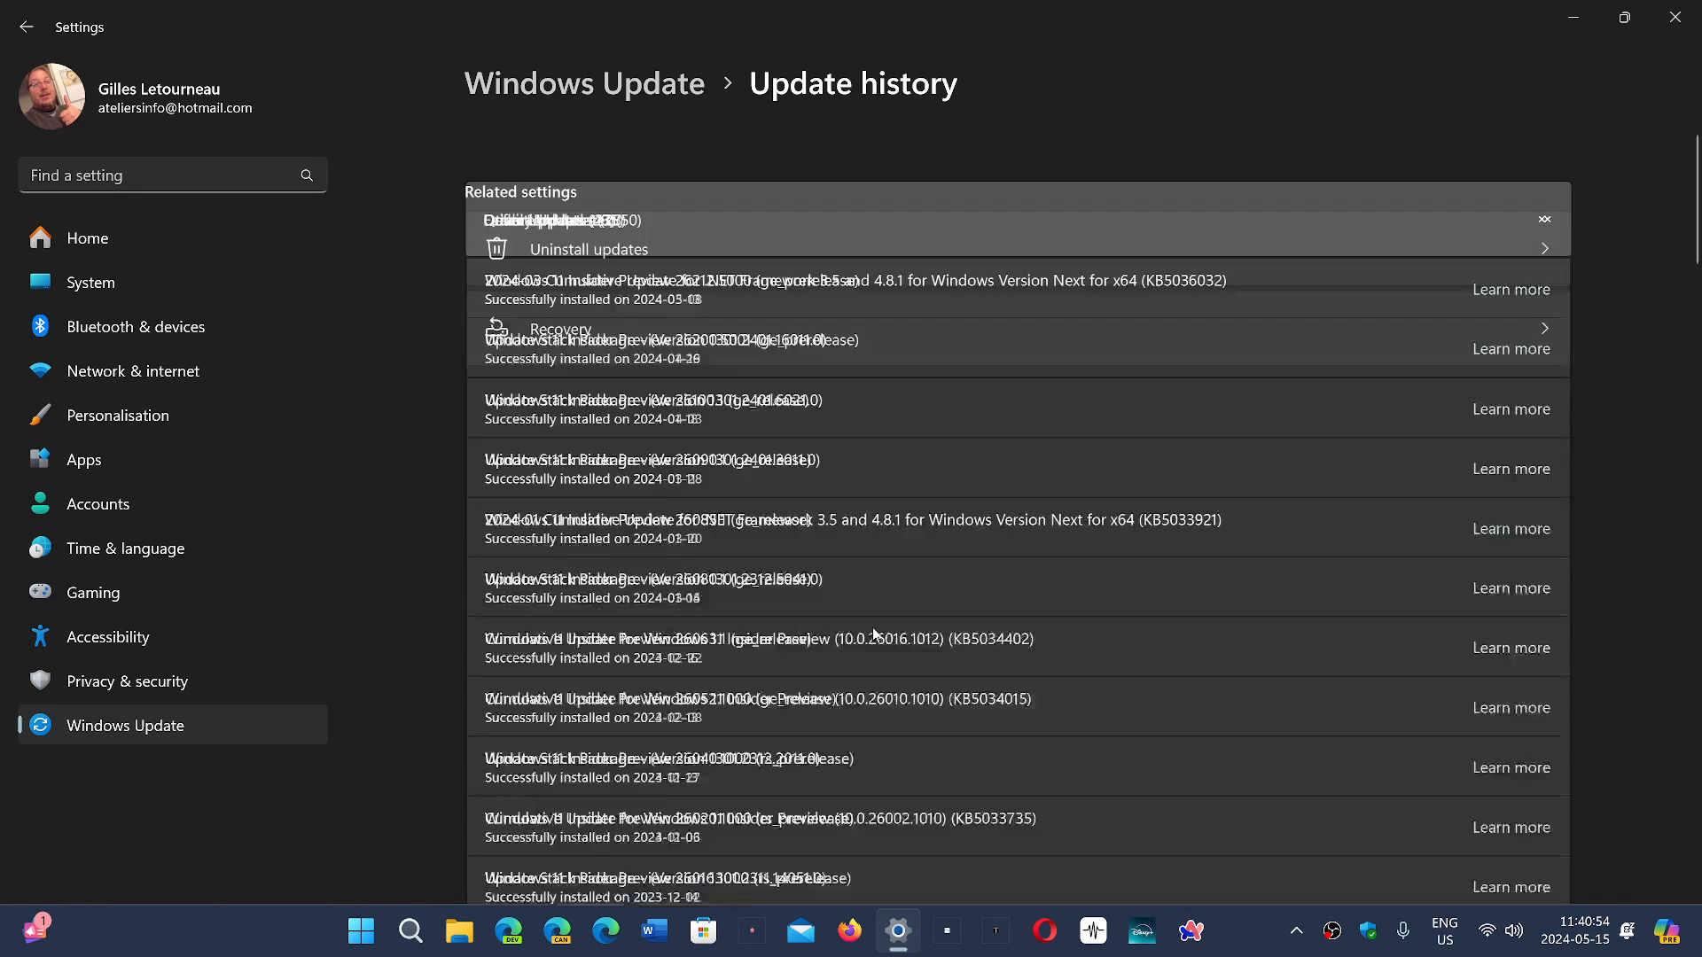
pyautogui.scroll(-3)
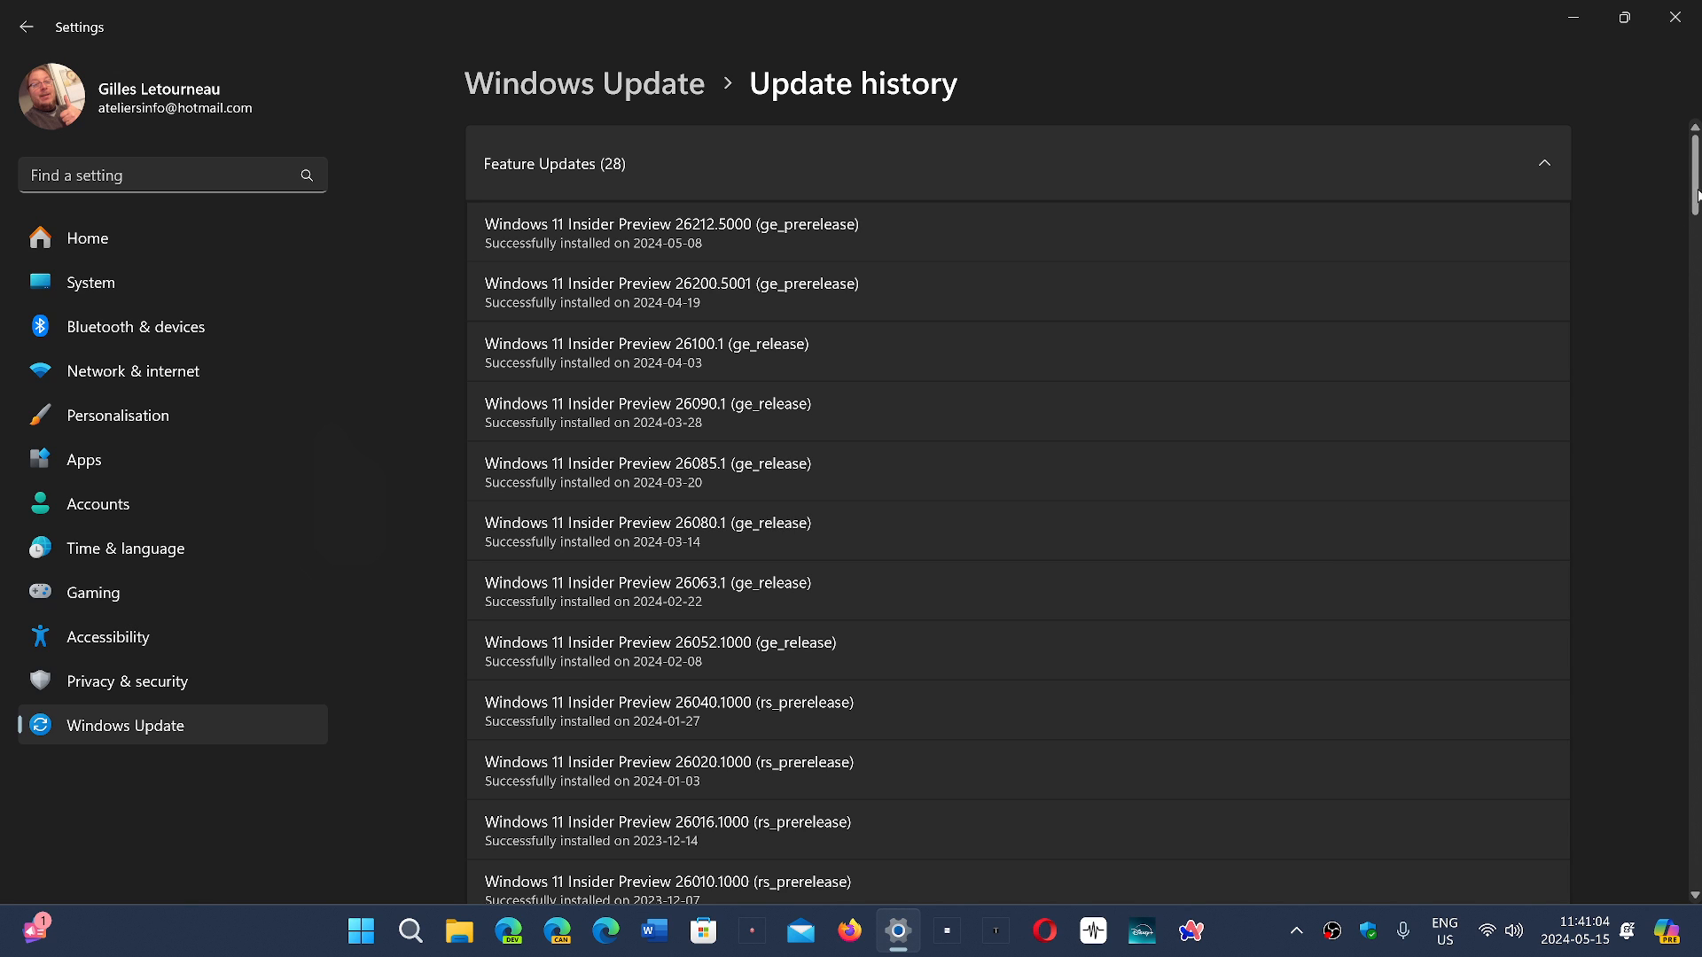
pyautogui.scroll(-3)
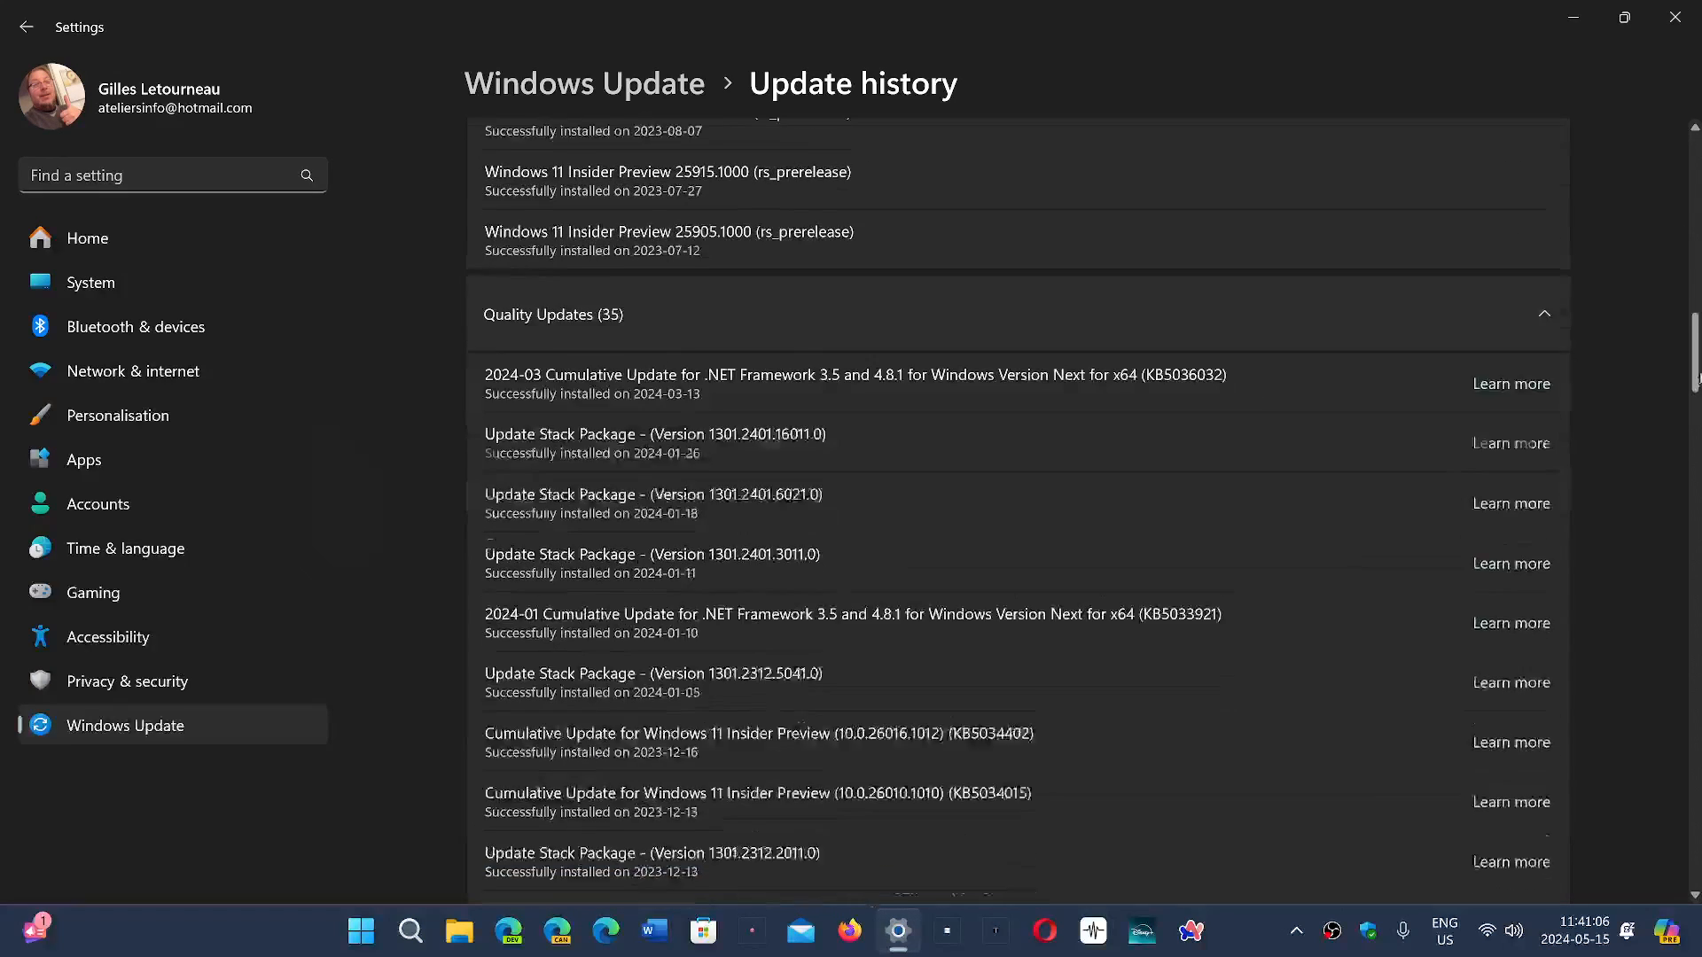
pyautogui.scroll(-3)
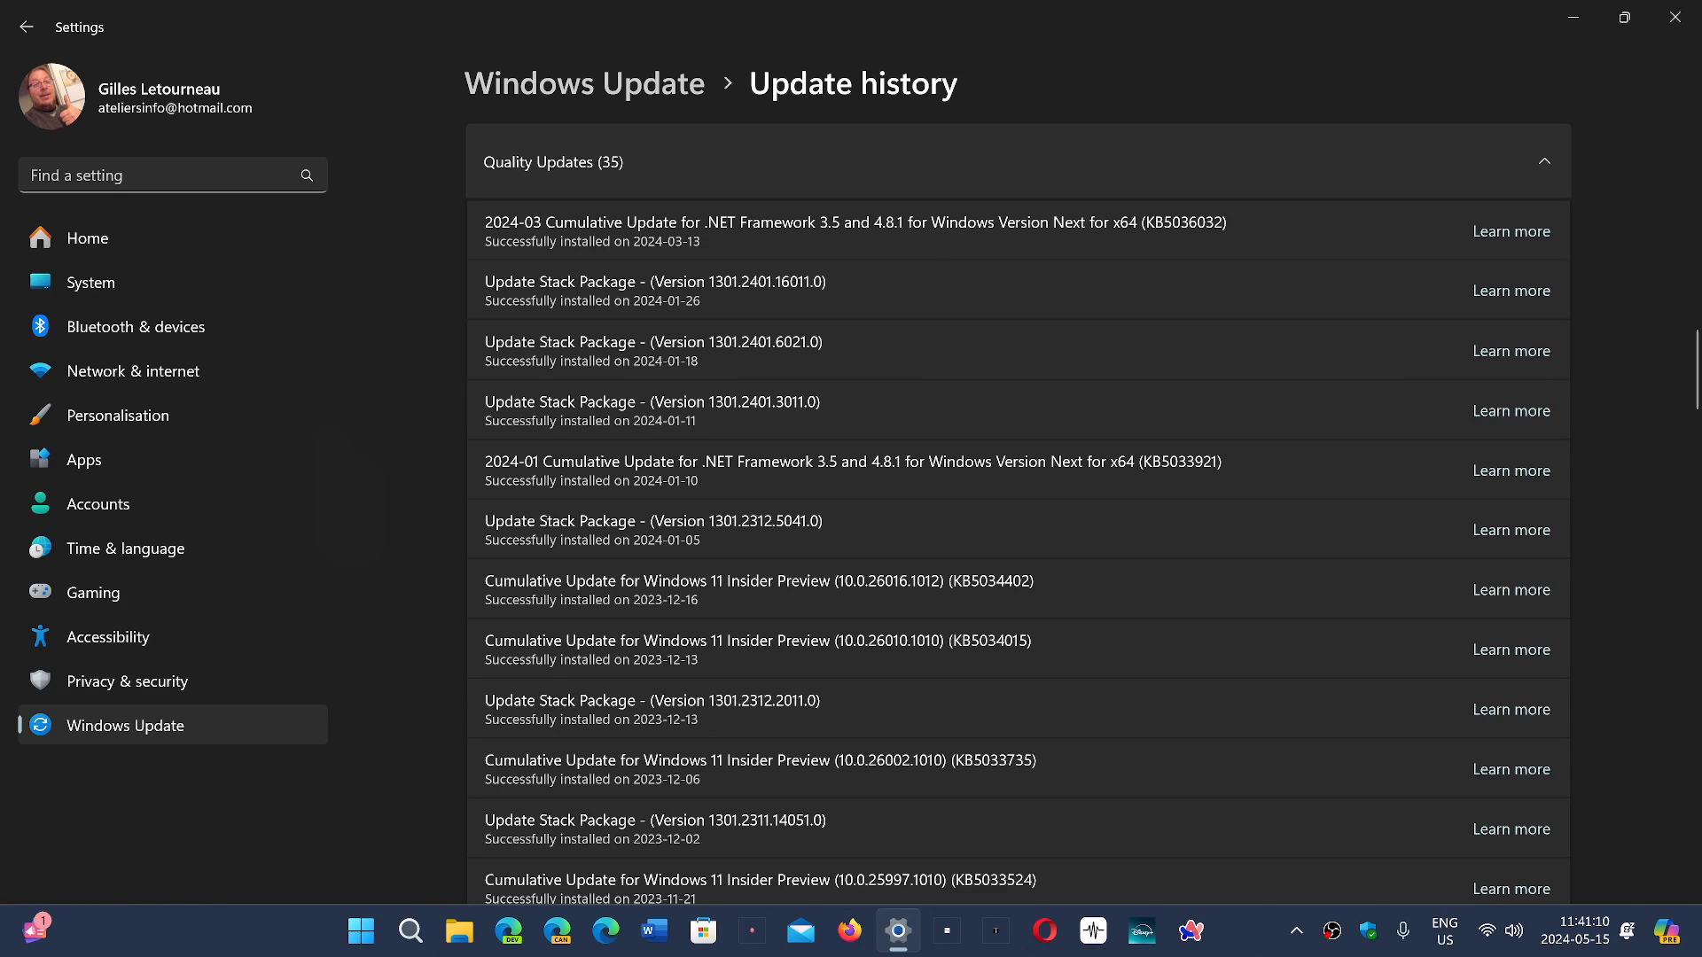
pyautogui.moveTo(826, 262)
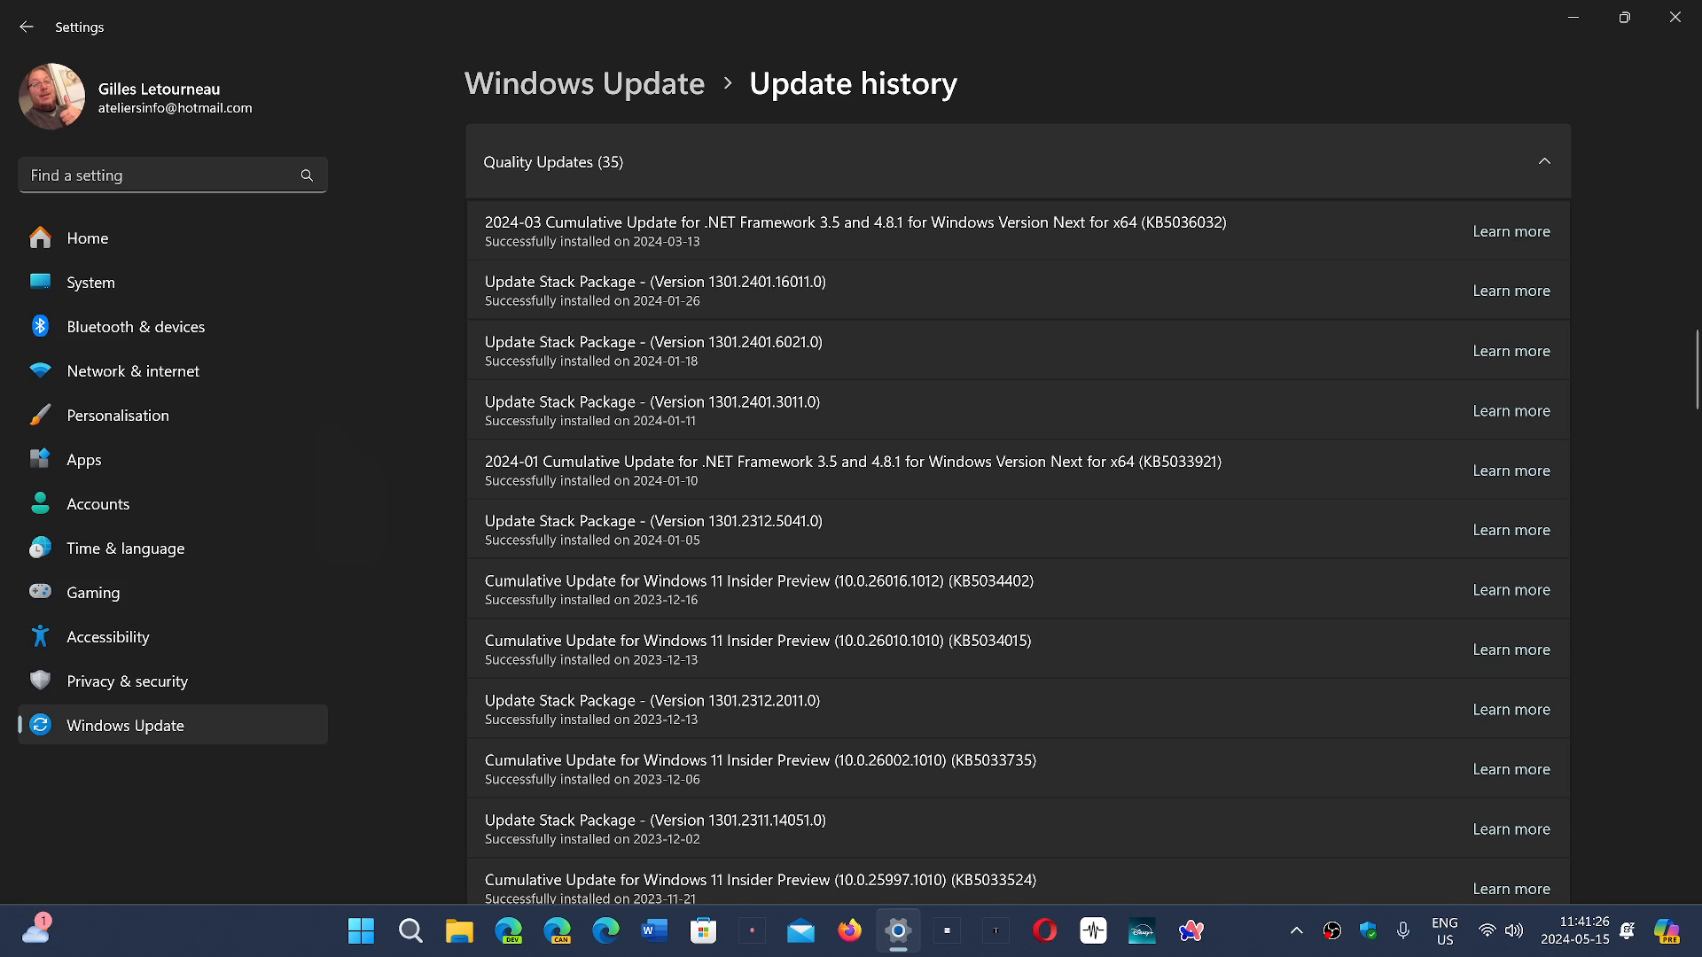
pyautogui.moveTo(930, 319)
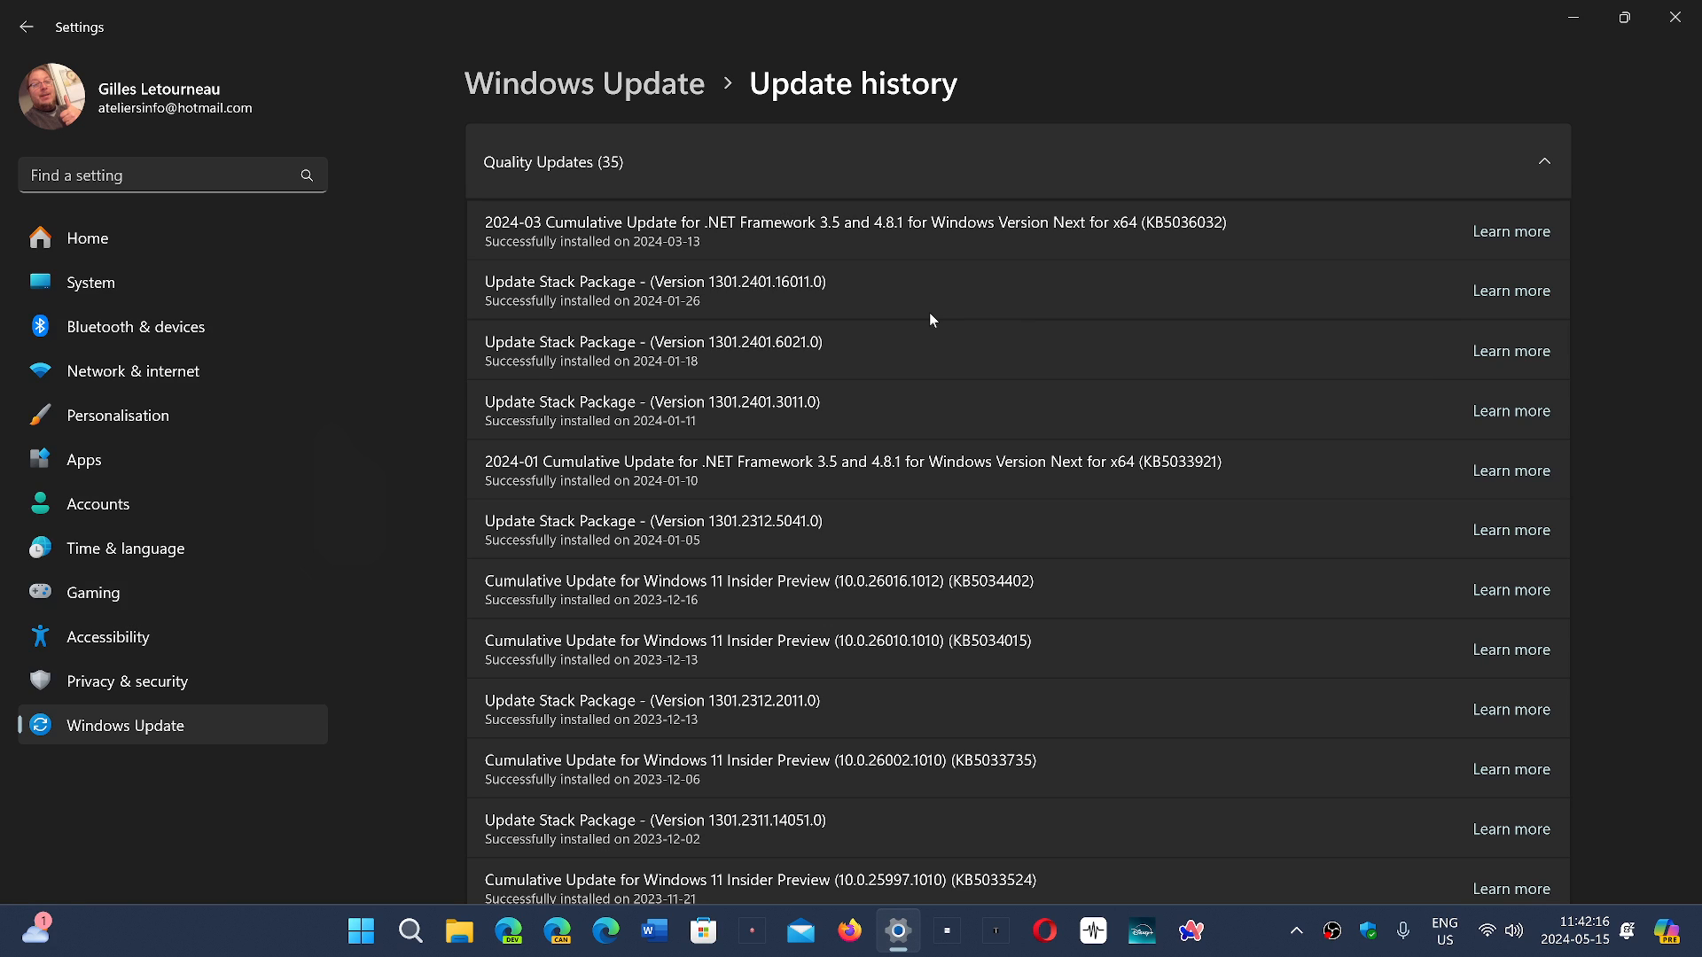
pyautogui.moveTo(828, 633)
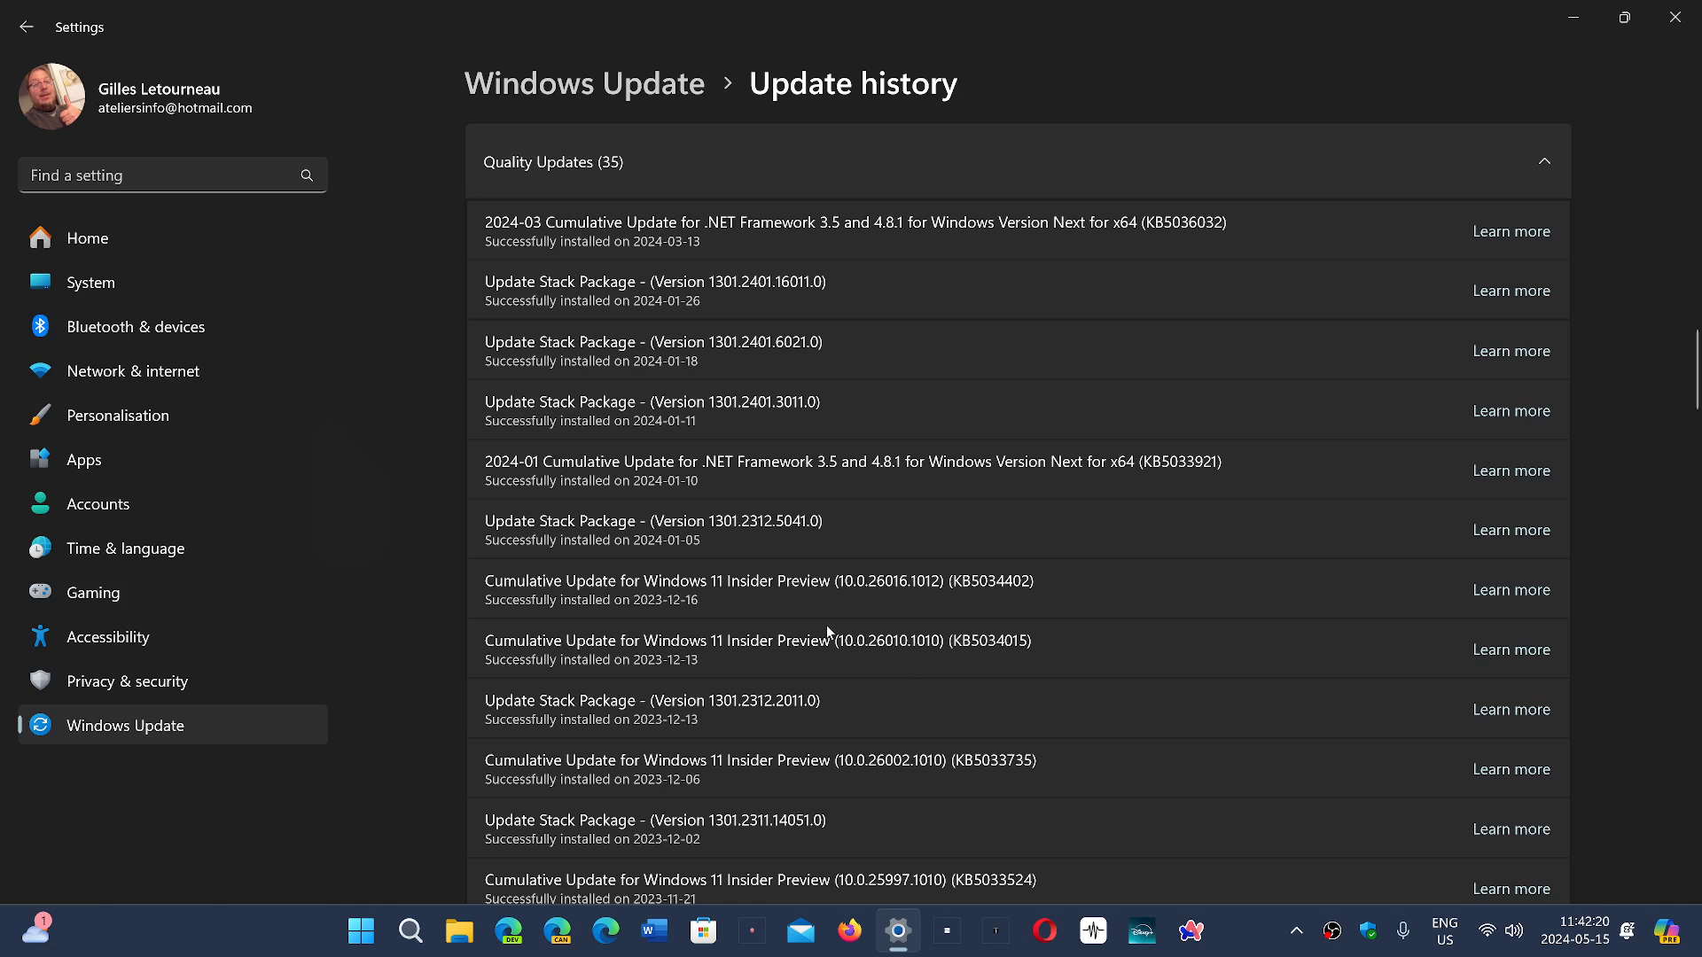
pyautogui.moveTo(1675, 18)
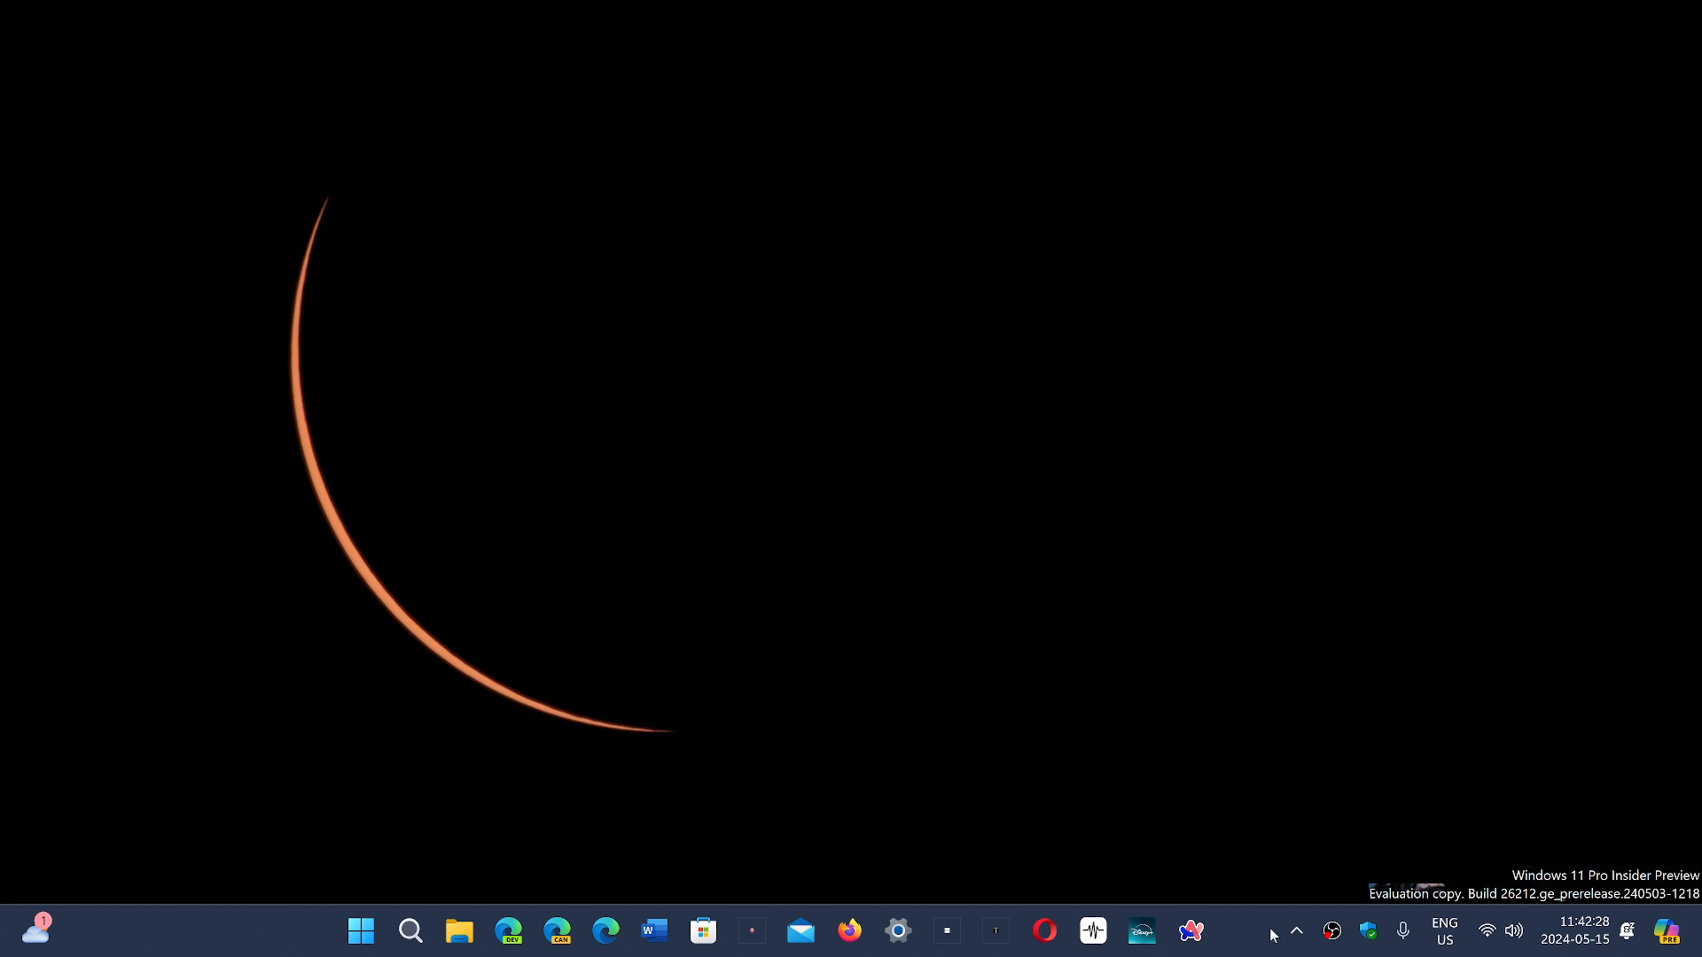
pyautogui.moveTo(1246, 934)
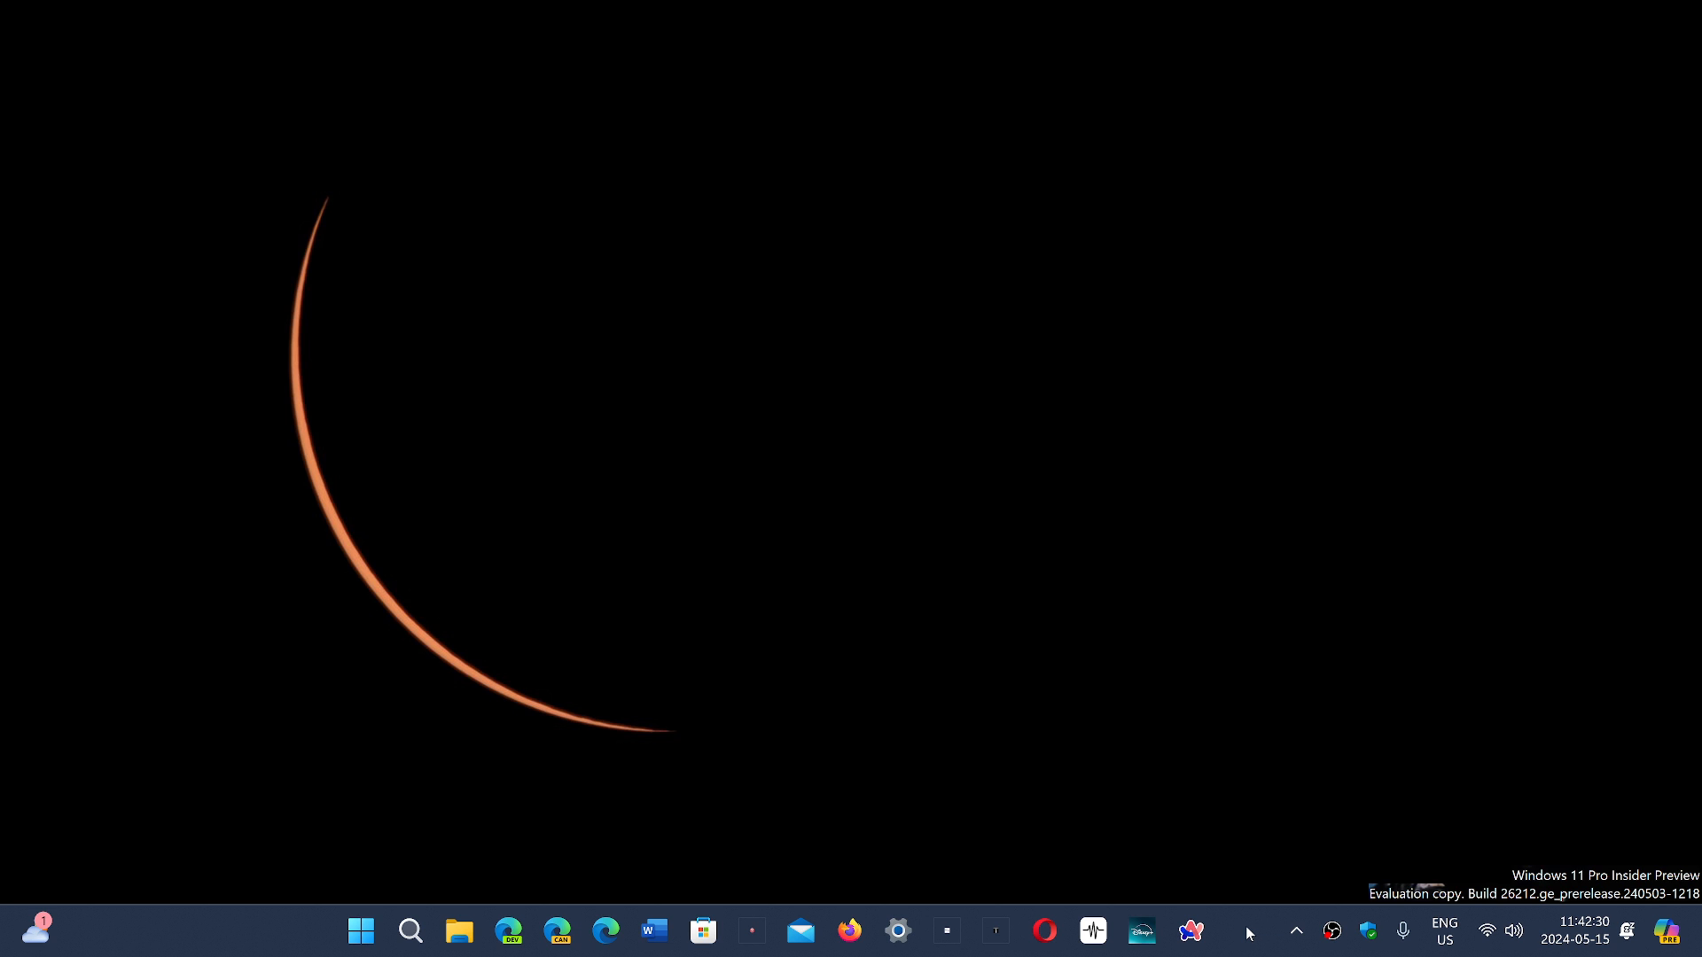